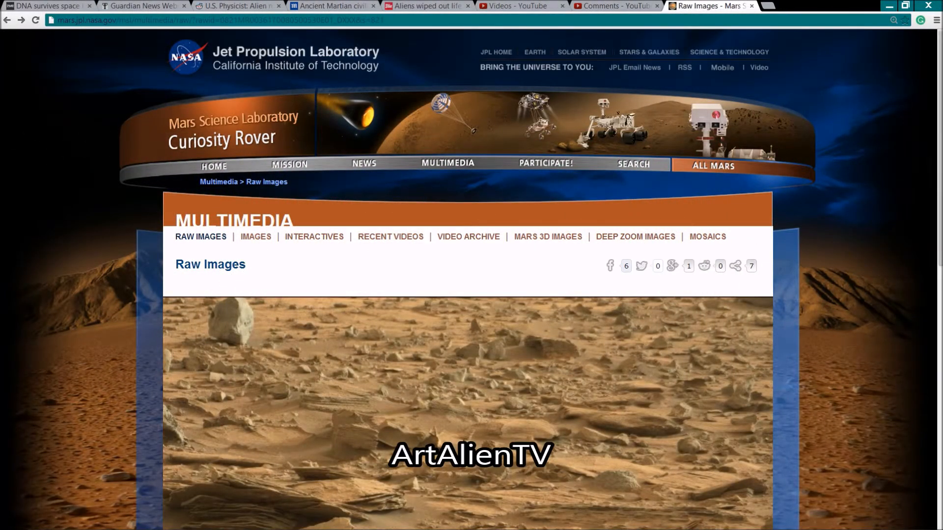
Zoom the Sol 821 Mastcam image from 60% to 1200% on the pointed cone-shaped object.
scroll(down, 3)
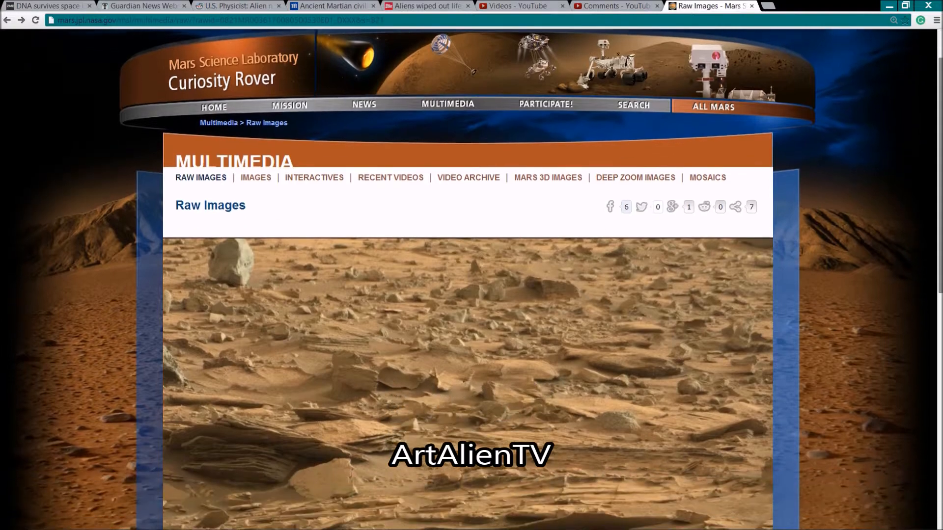
scroll(down, 3)
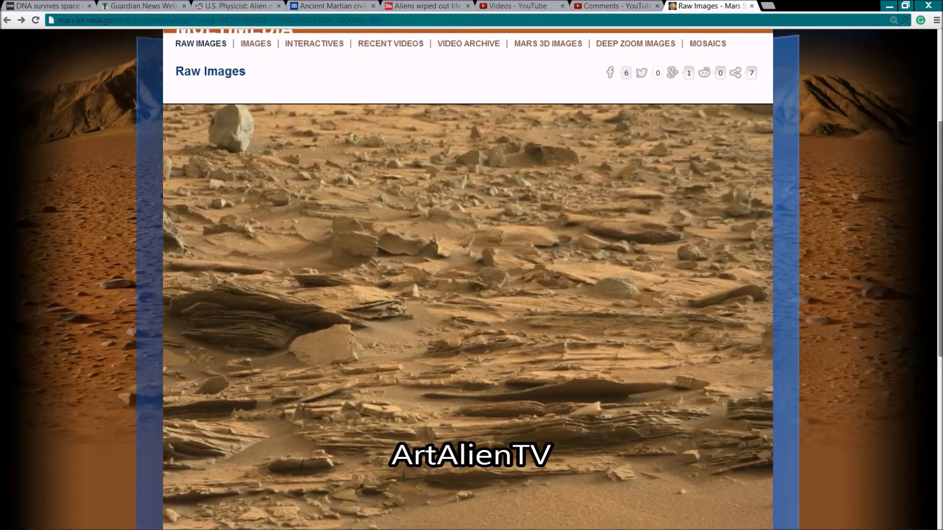
scroll(down, 3)
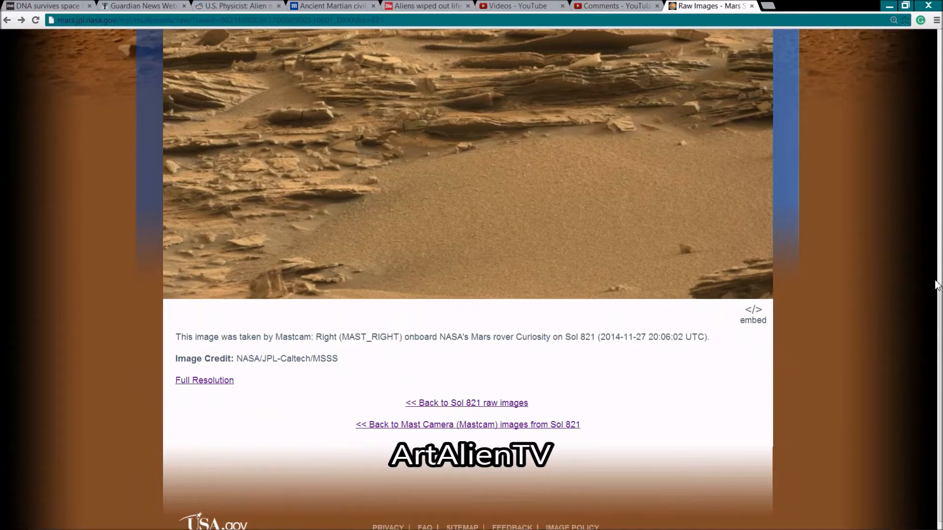
scroll(down, 3)
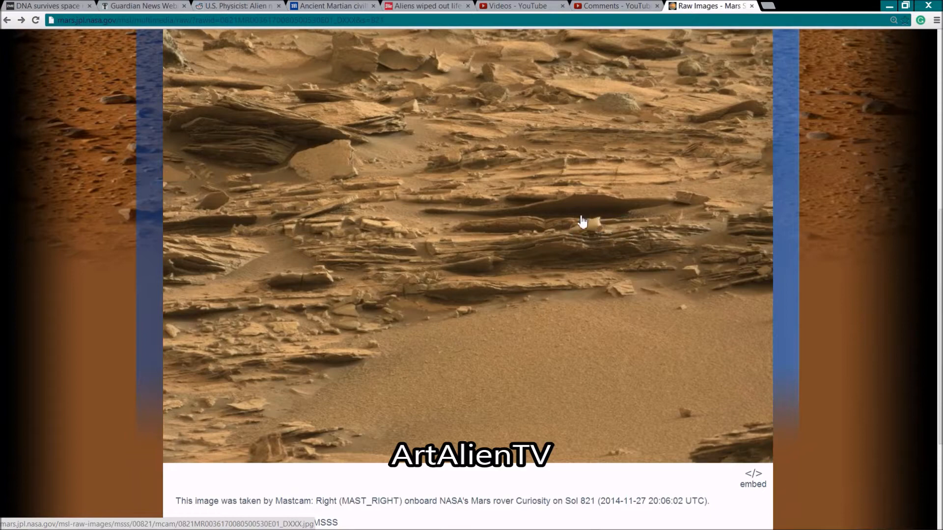
mouse_move(593, 234)
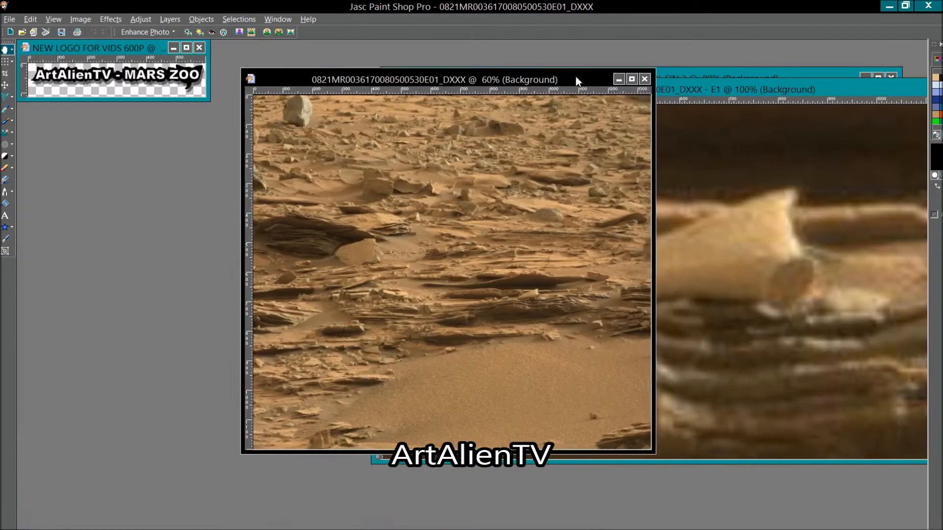
click(630, 78)
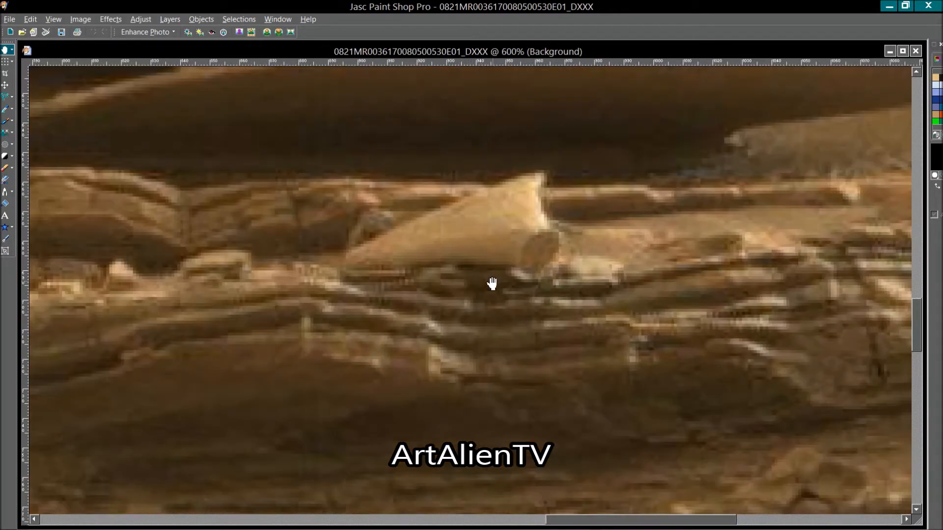
click(492, 283)
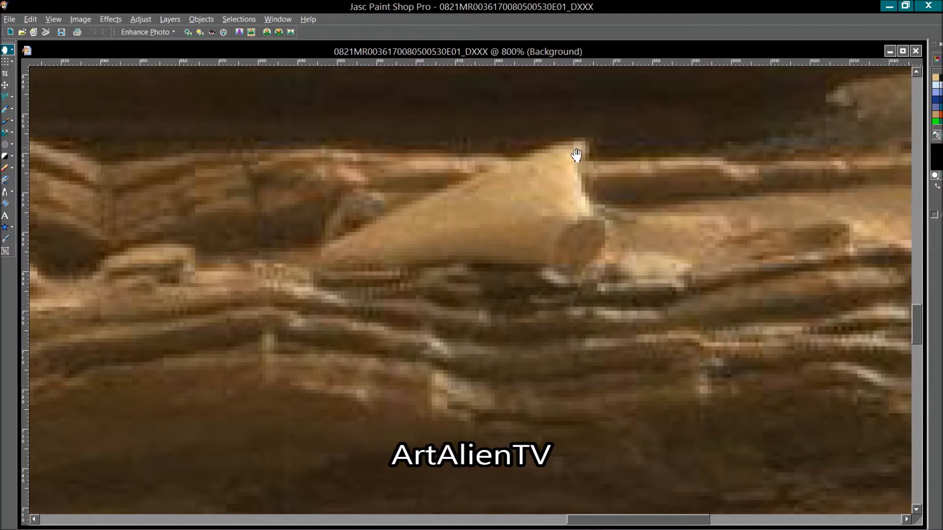
drag(576, 154, 461, 199)
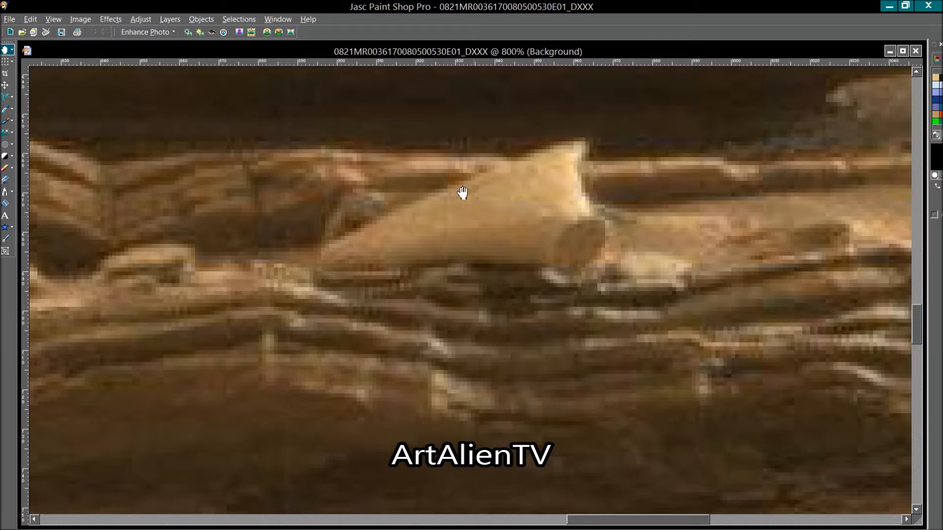
mouse_move(578, 335)
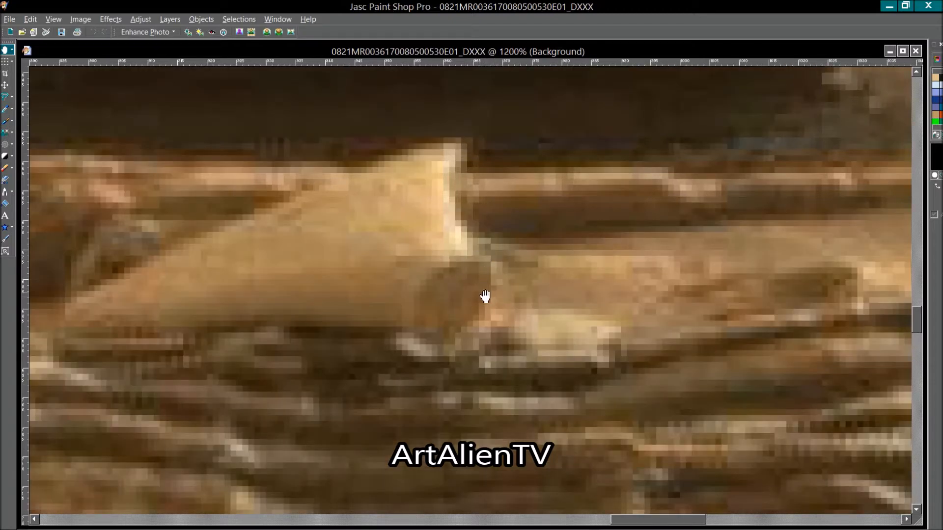
mouse_move(478, 318)
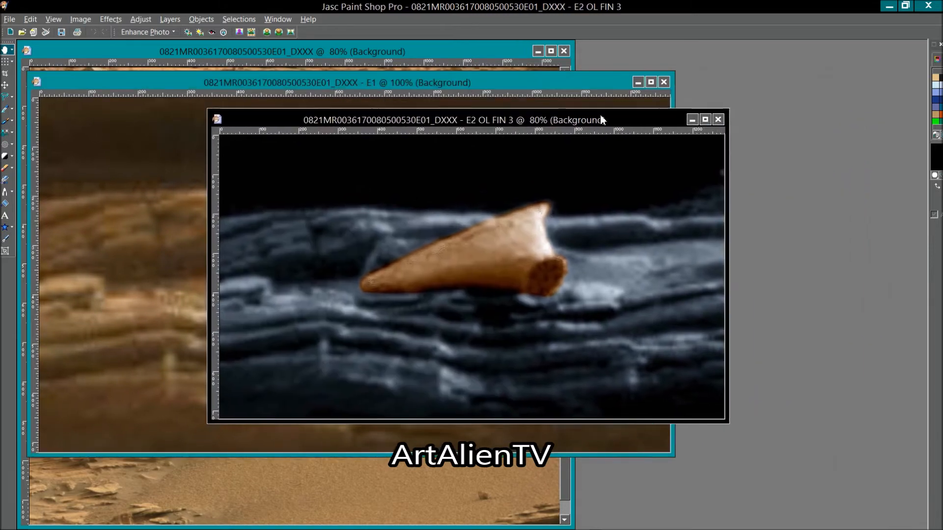
Enlarge the orange-enhanced cone image and drag the view onto the object.
click(704, 119)
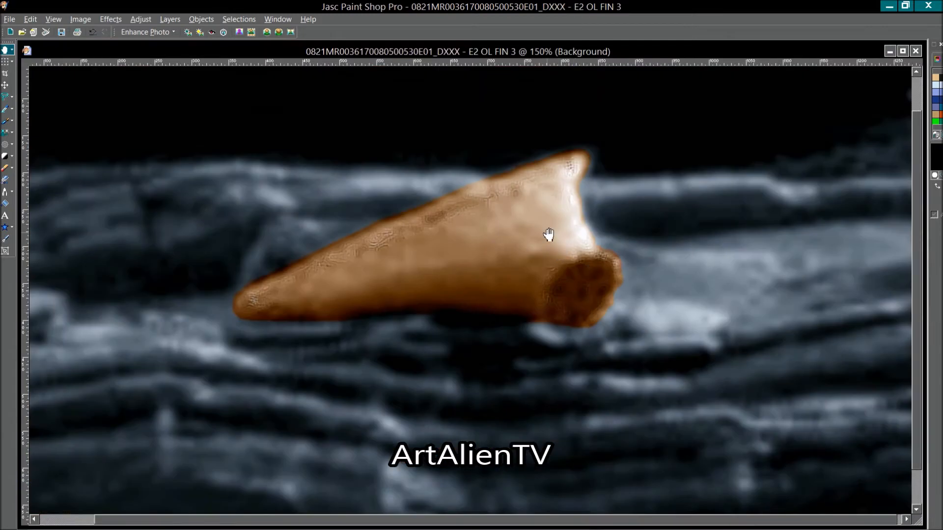
mouse_move(548, 300)
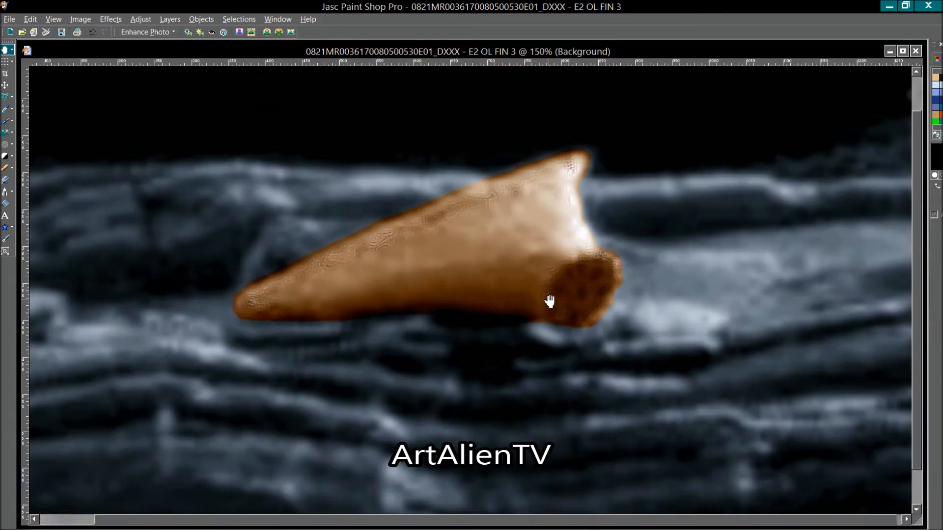
drag(549, 300, 578, 252)
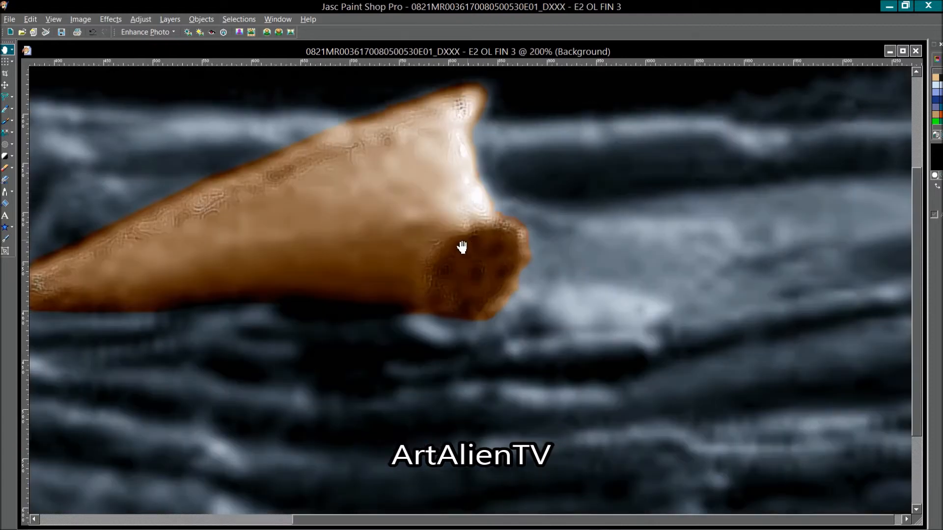
mouse_move(479, 277)
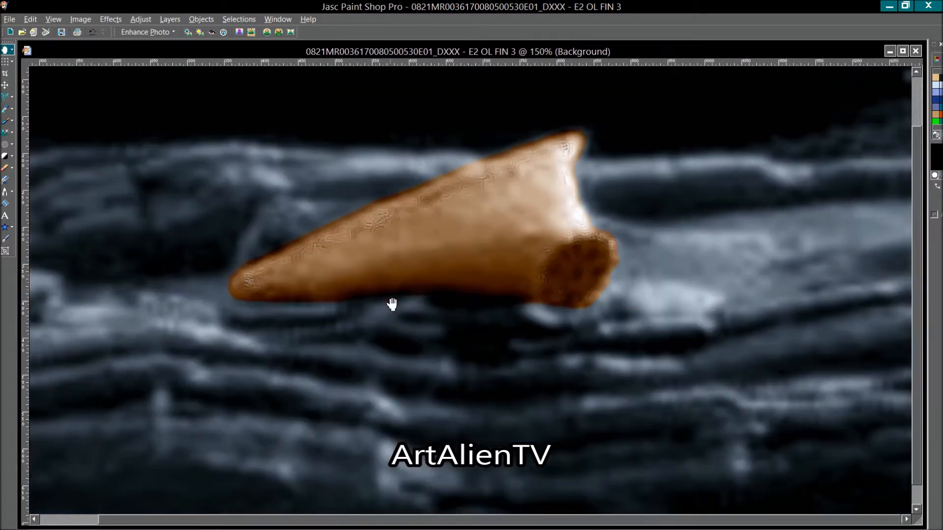
mouse_move(397, 324)
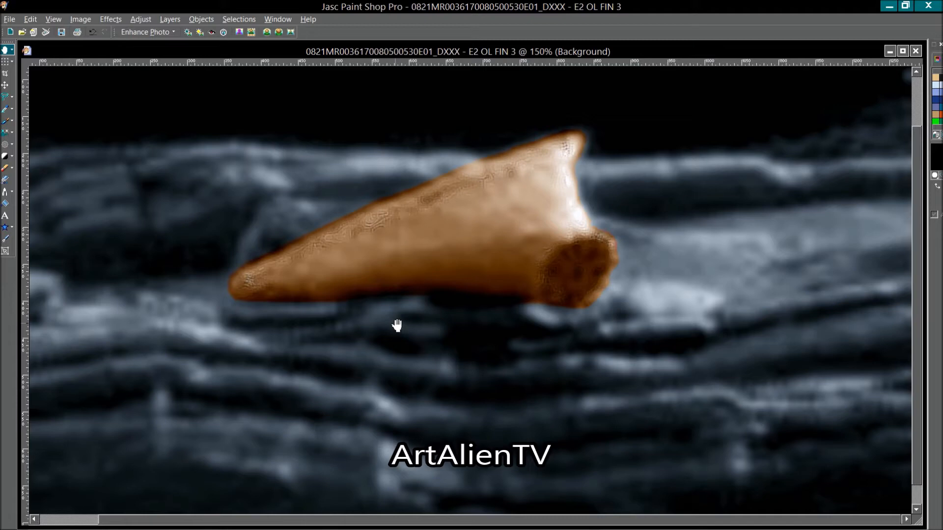
mouse_move(399, 312)
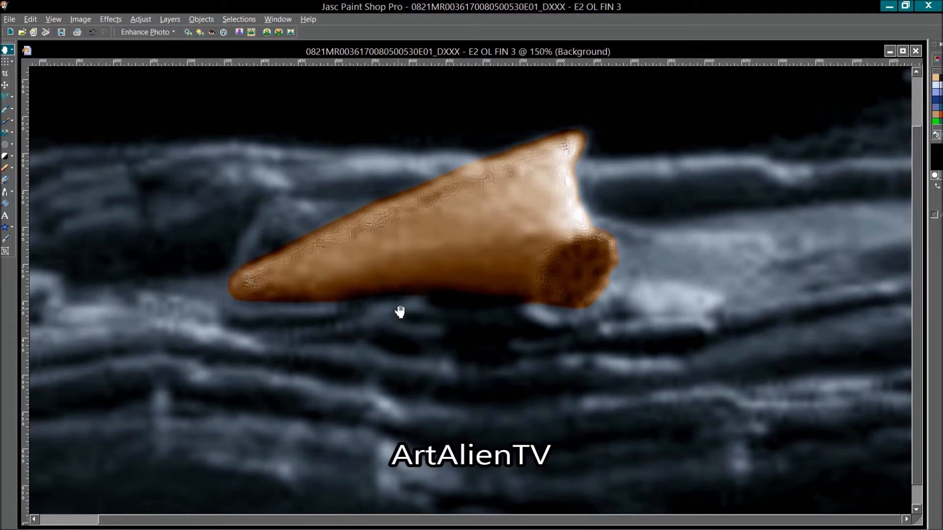
mouse_move(497, 356)
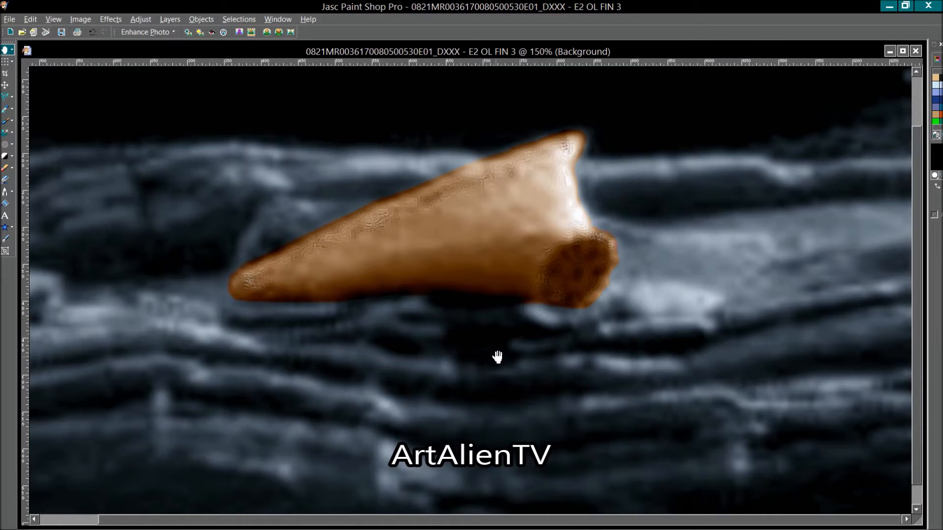
mouse_move(551, 318)
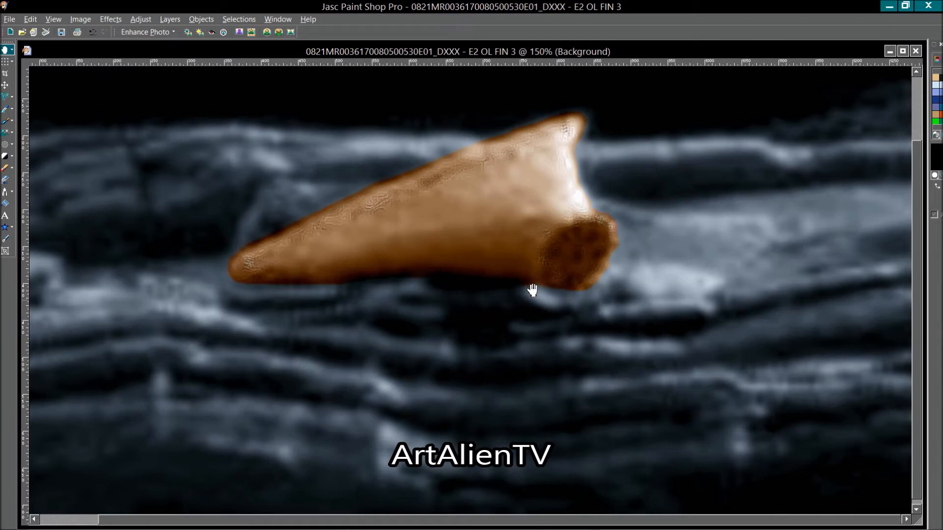
mouse_move(563, 270)
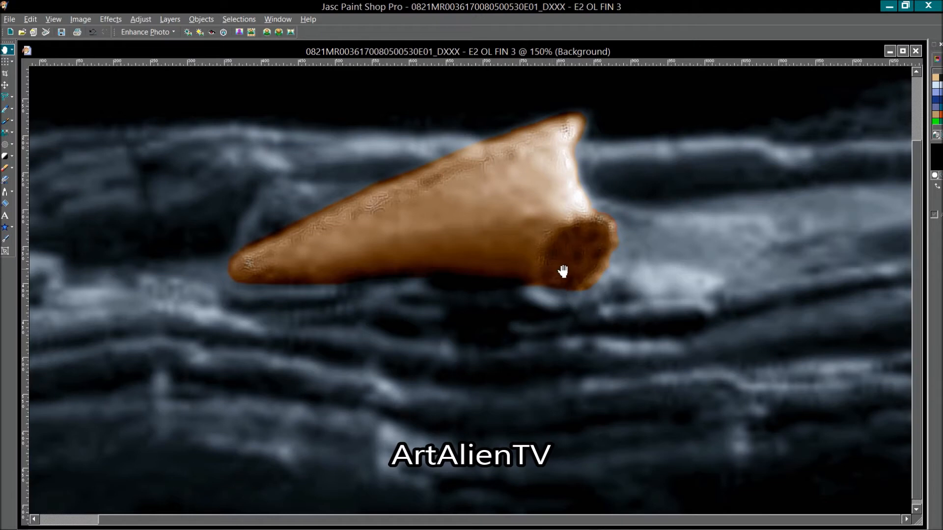
mouse_move(602, 264)
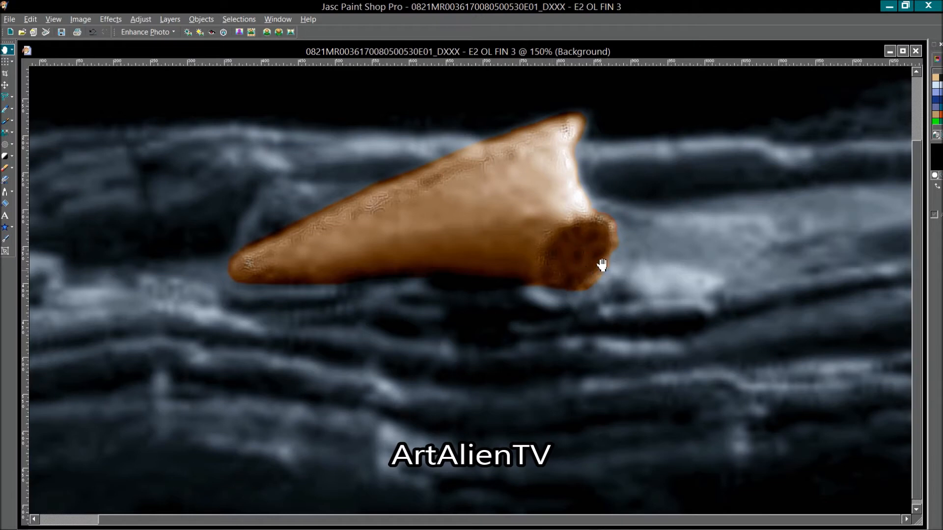
mouse_move(592, 271)
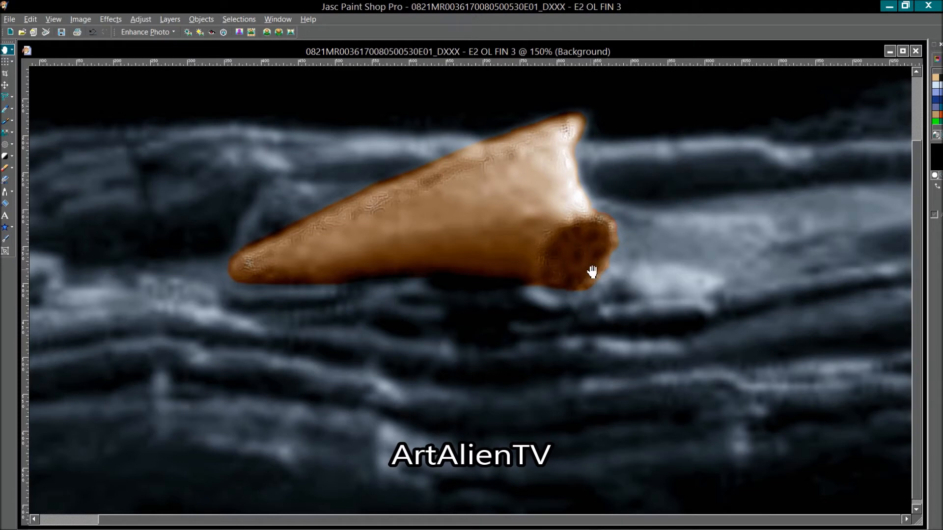
mouse_move(579, 352)
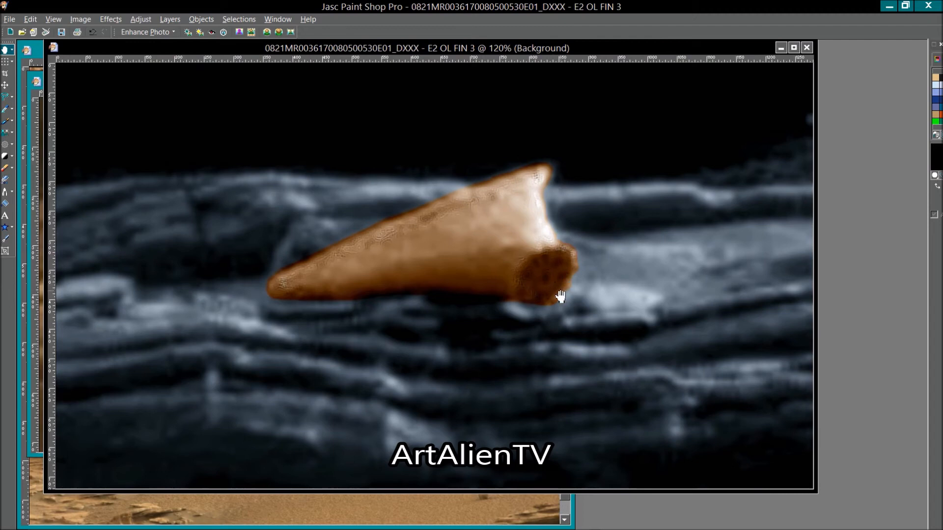
mouse_move(507, 414)
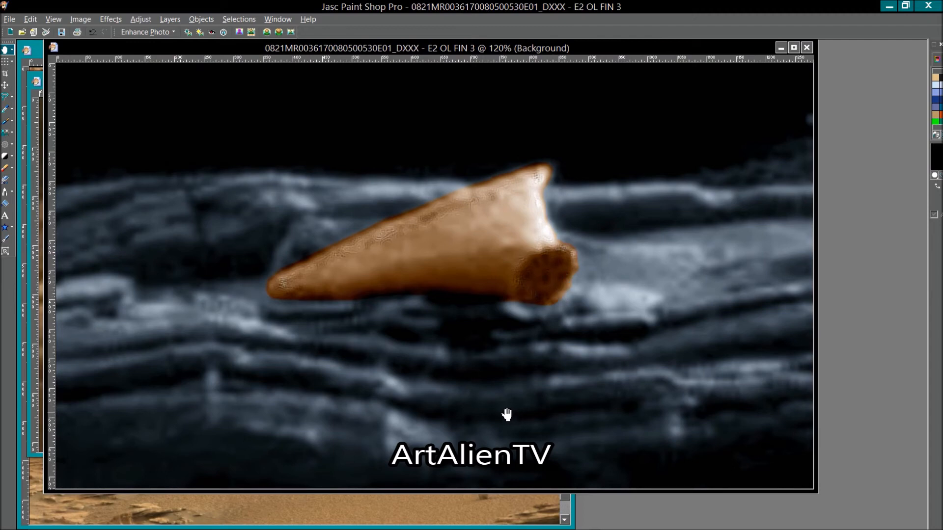
mouse_move(524, 379)
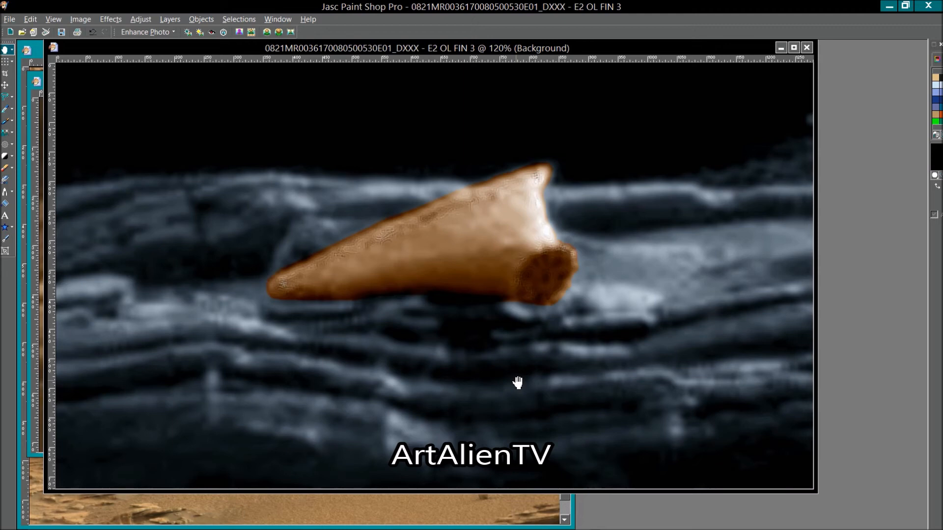
click(530, 519)
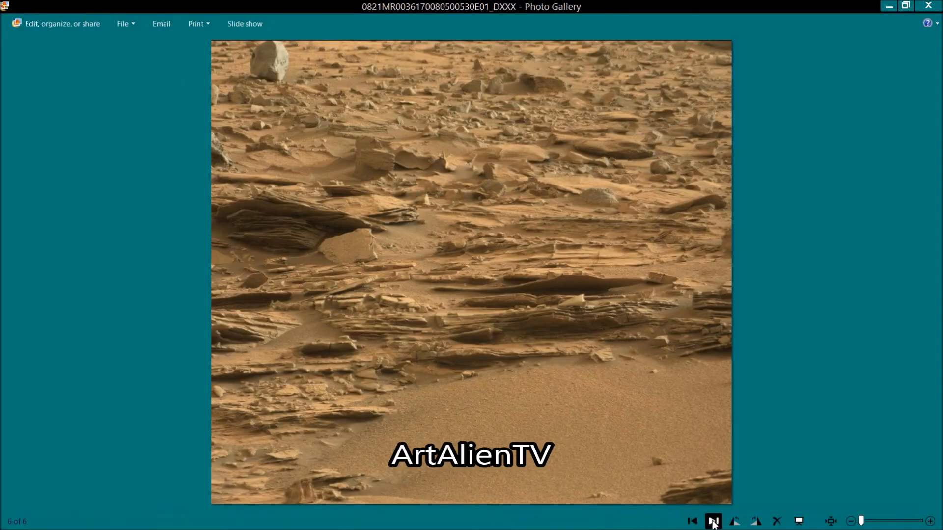
Step through the close-up crop and sepia versions to the final blue-grey E2 OL FIN 3.
click(691, 522)
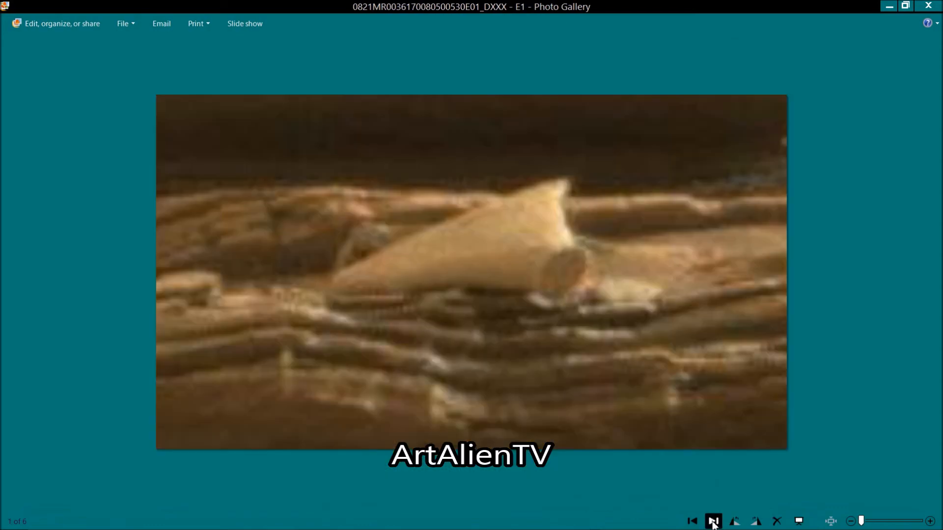
click(713, 521)
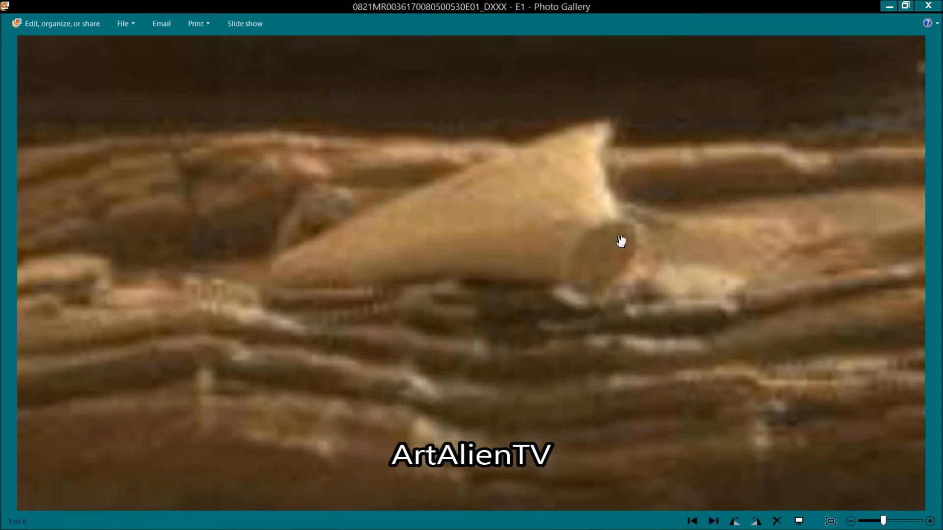
click(712, 521)
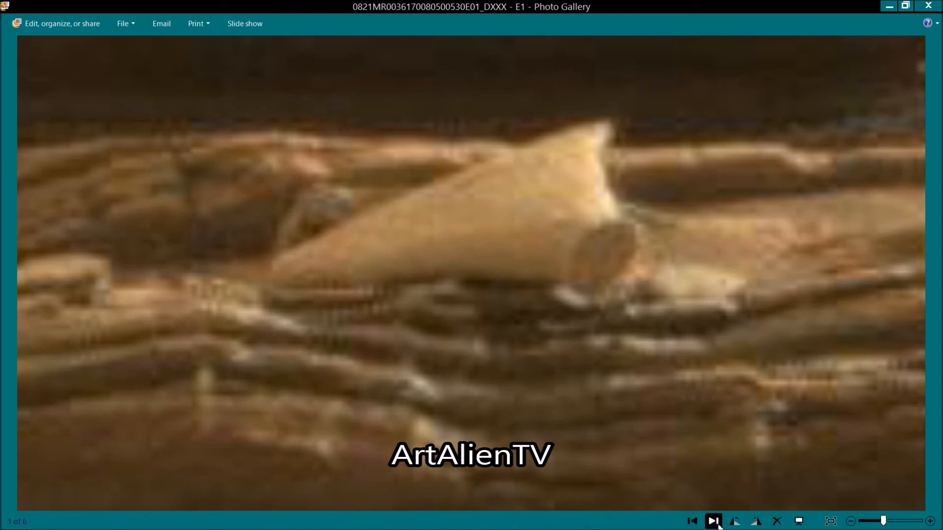
click(712, 521)
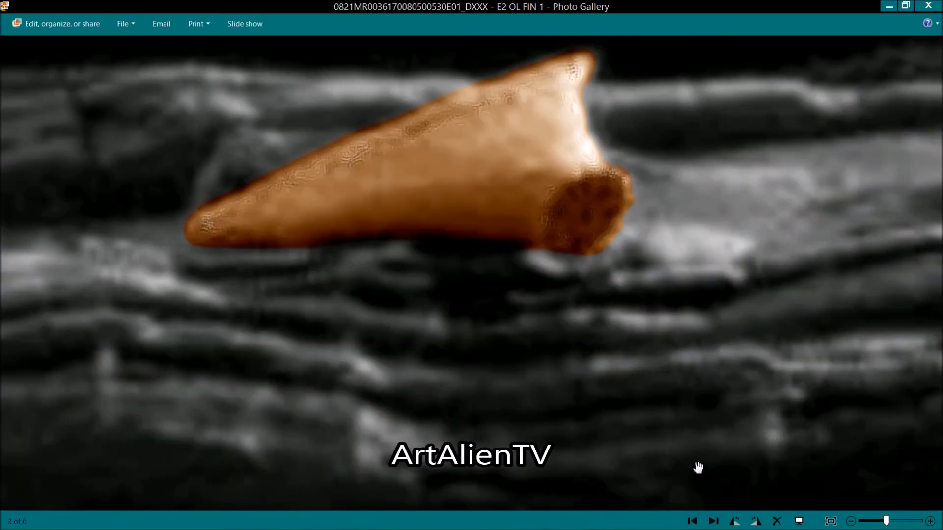
click(713, 522)
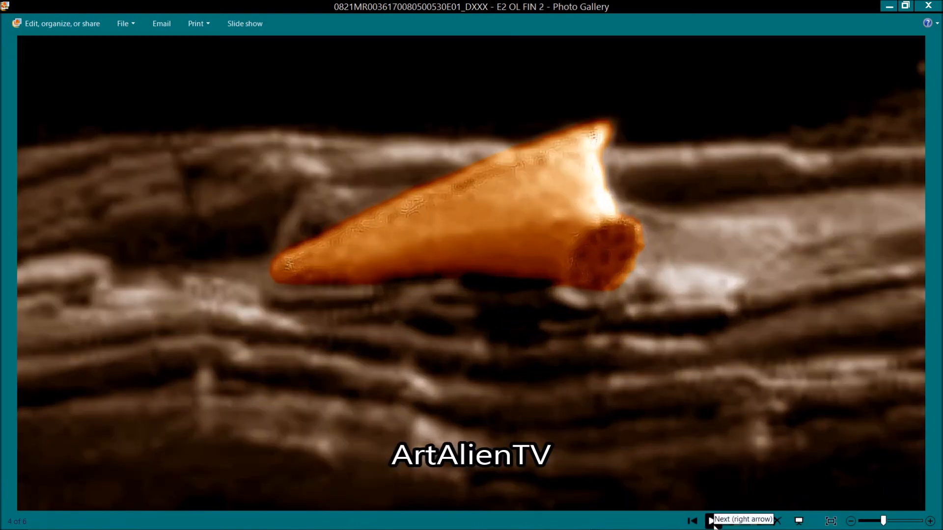
click(712, 521)
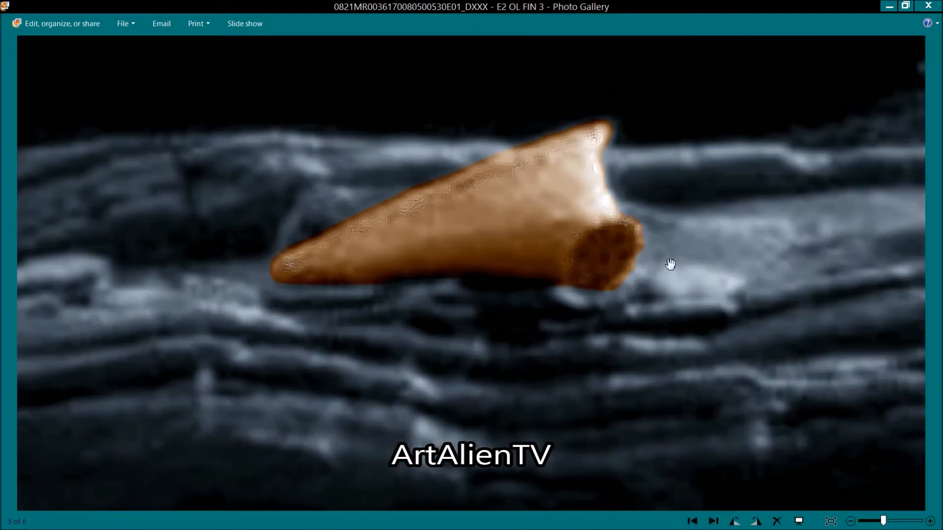
mouse_move(609, 262)
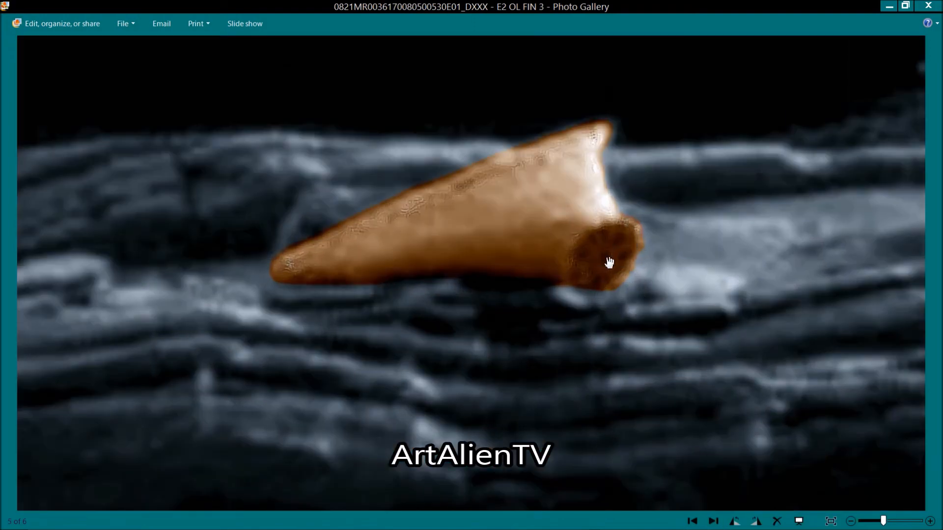
mouse_move(892, 308)
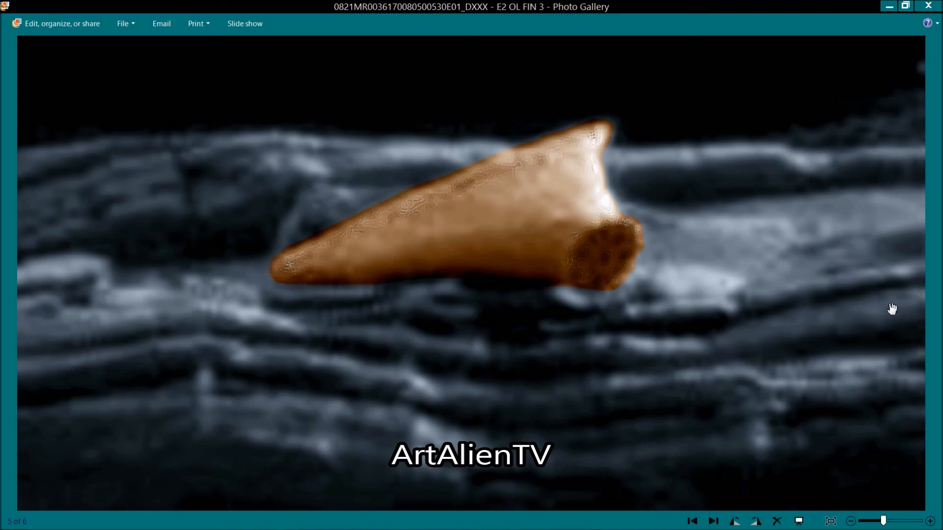